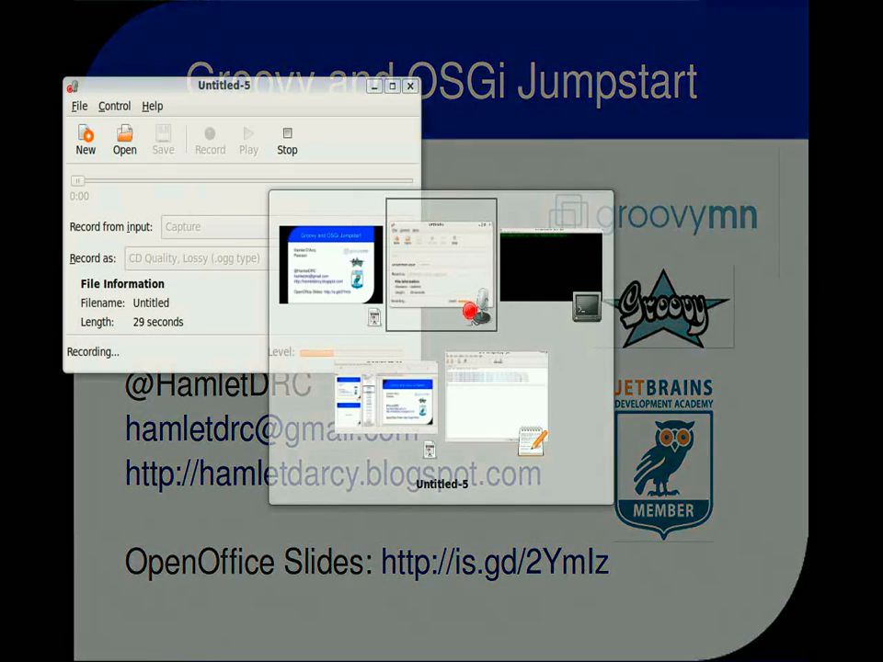
Run java -jar lib/osgi-3.4.0.jar -console to bring up the osgi> prompt
click(96, 651)
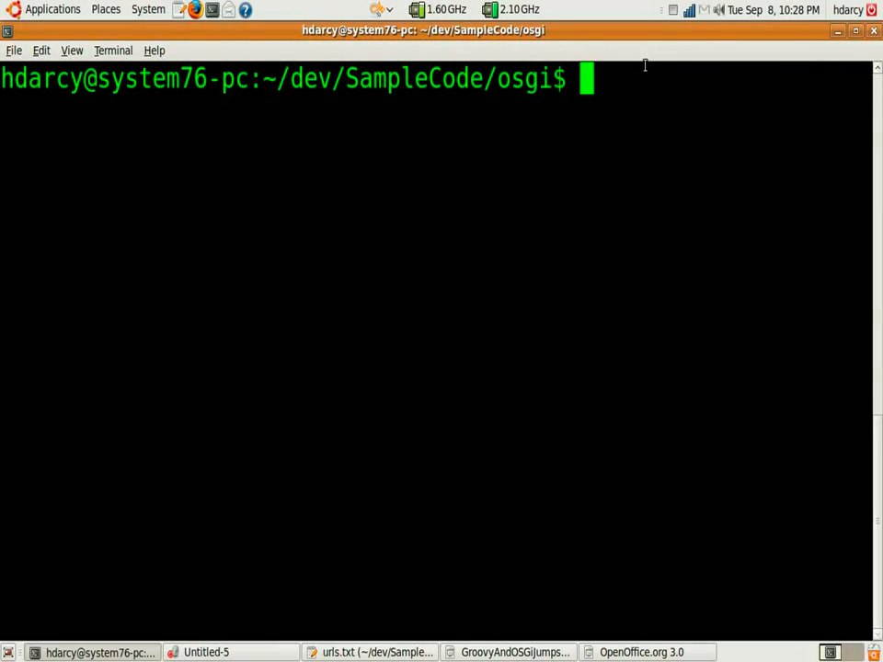
text(ja)
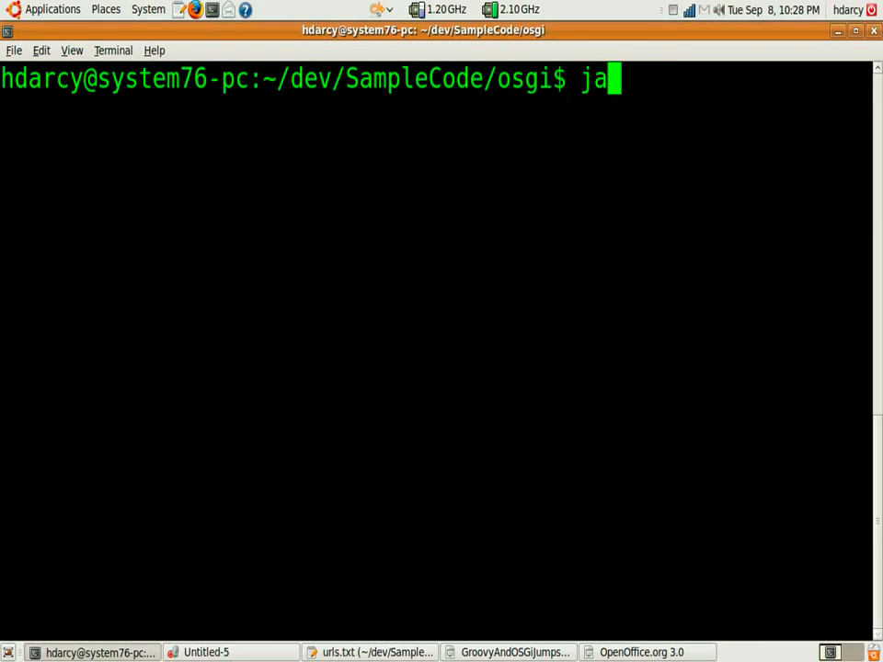
text(va -jar)
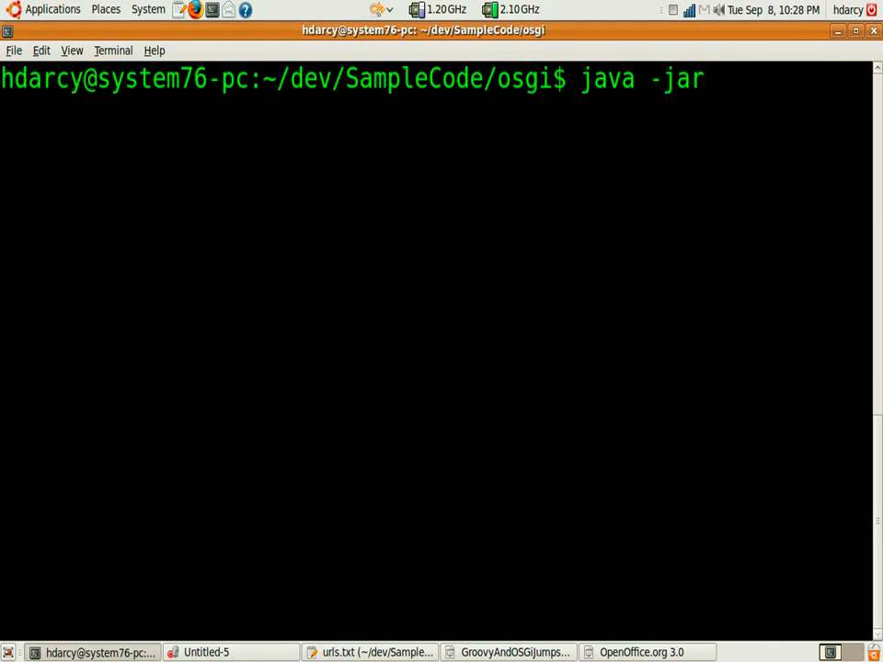
text(lib/)
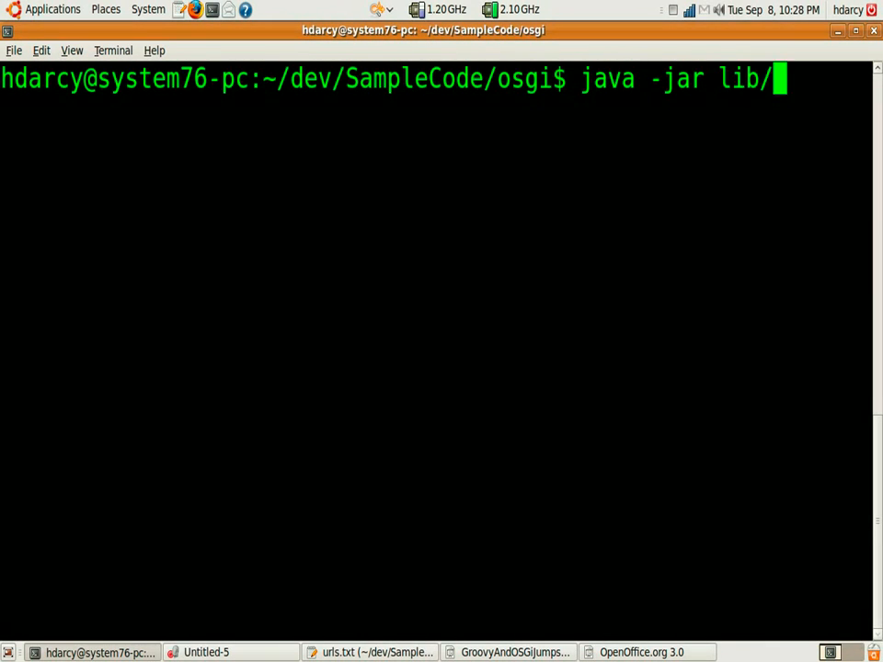
text(osgi-3.4.0.jar)
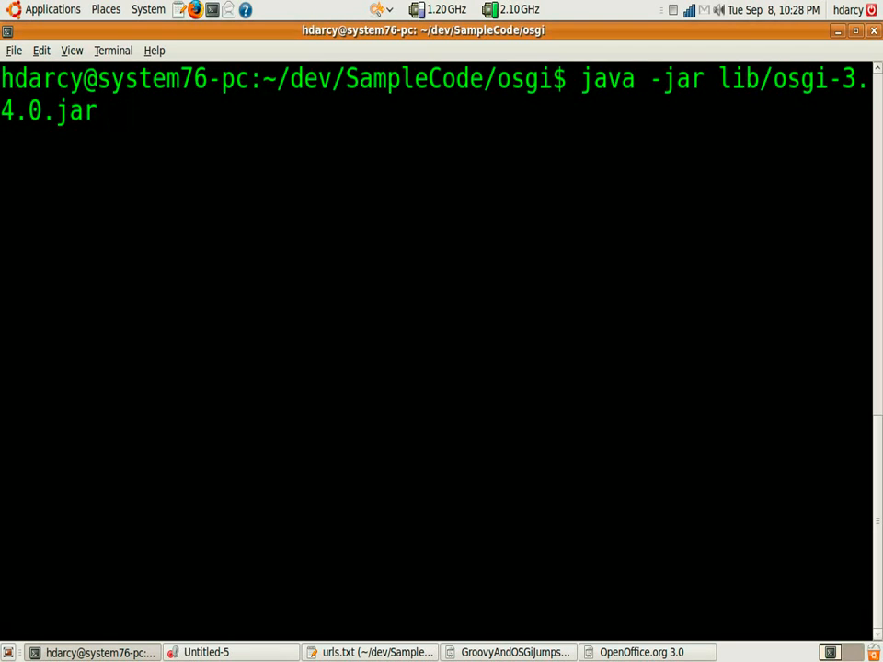
text(-console)
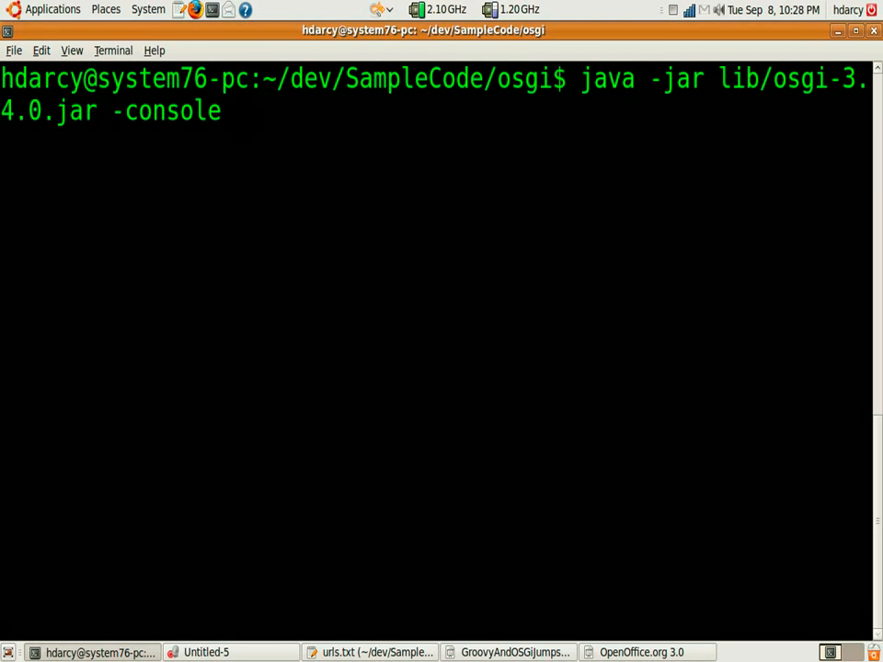
key(Return)
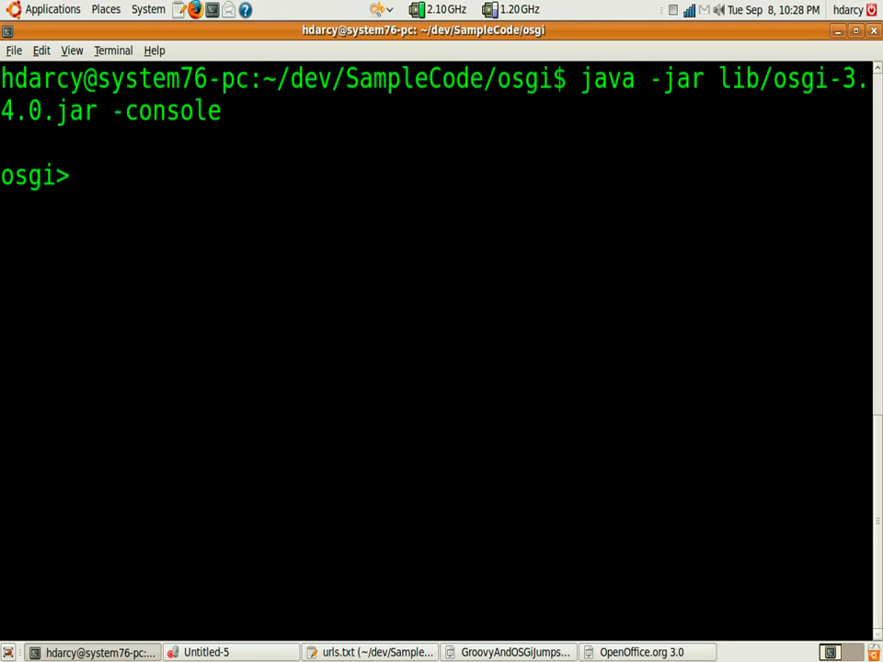
Run ss to list groovy-provider and groovy-evaluator as INSTALLED bundles 35 and 36
text(s)
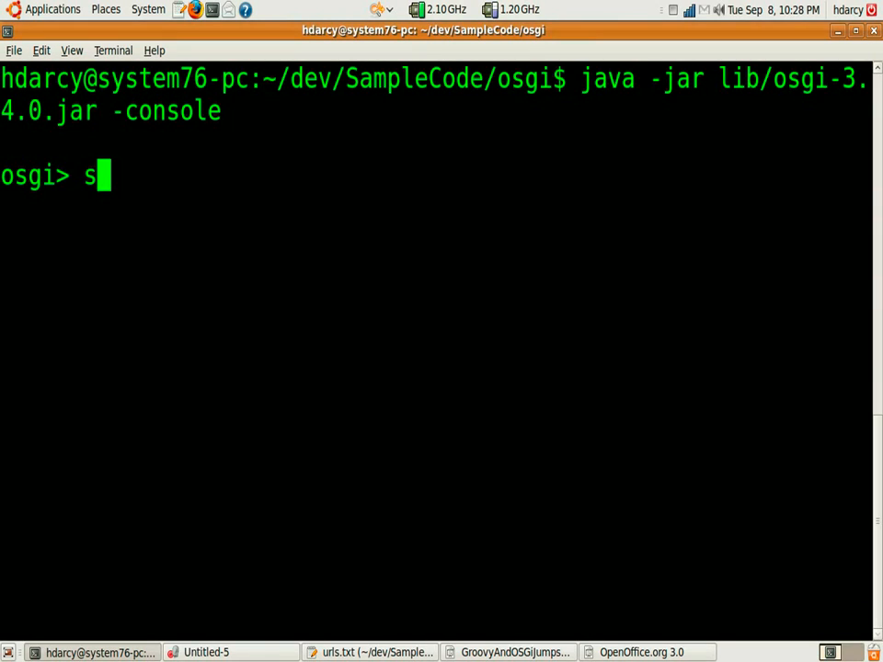
key(Return)
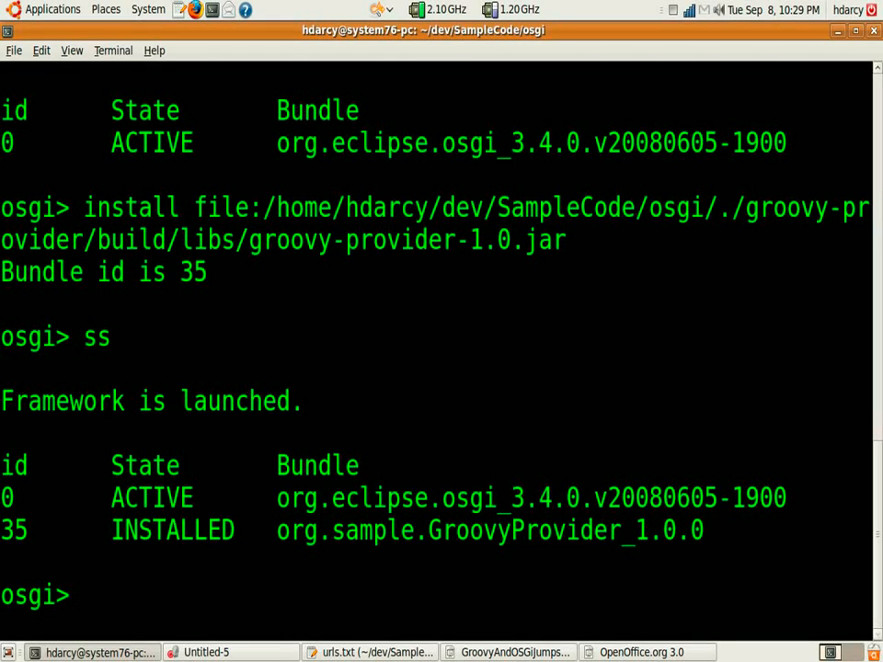
click(368, 651)
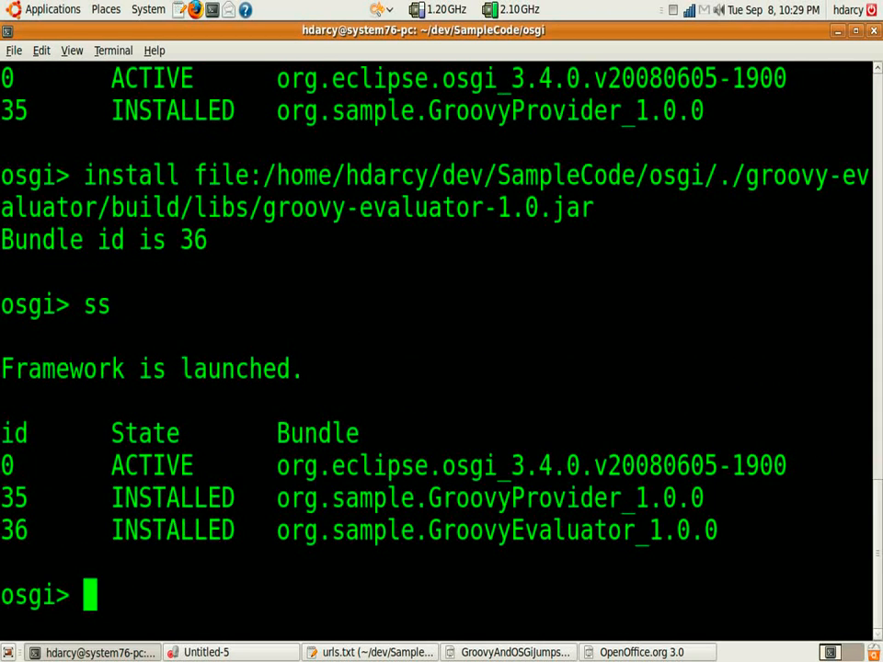
Start bundle 36 and move the opened Groovy Evaluator window toward the screen centre
text(start 36)
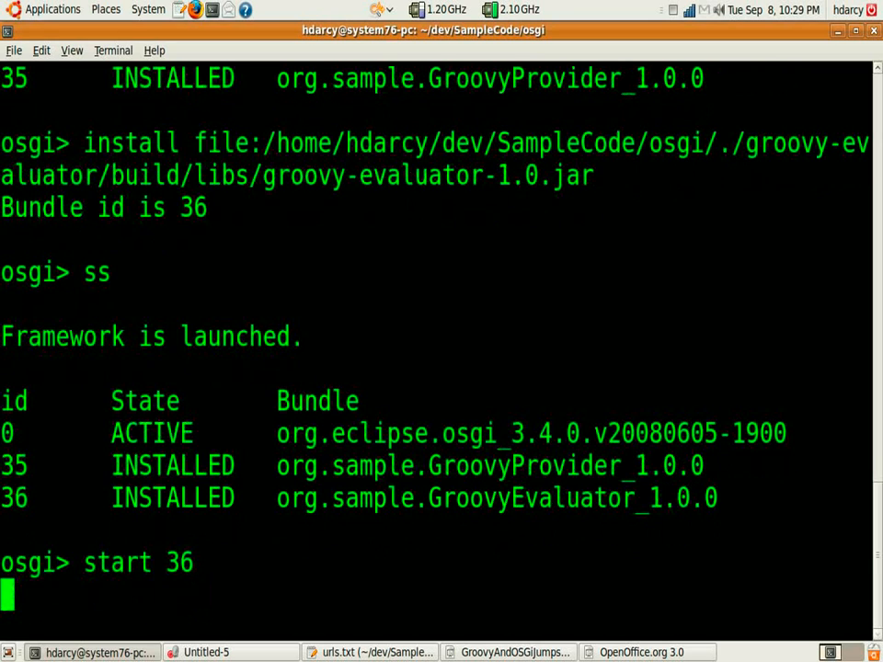
key(Return)
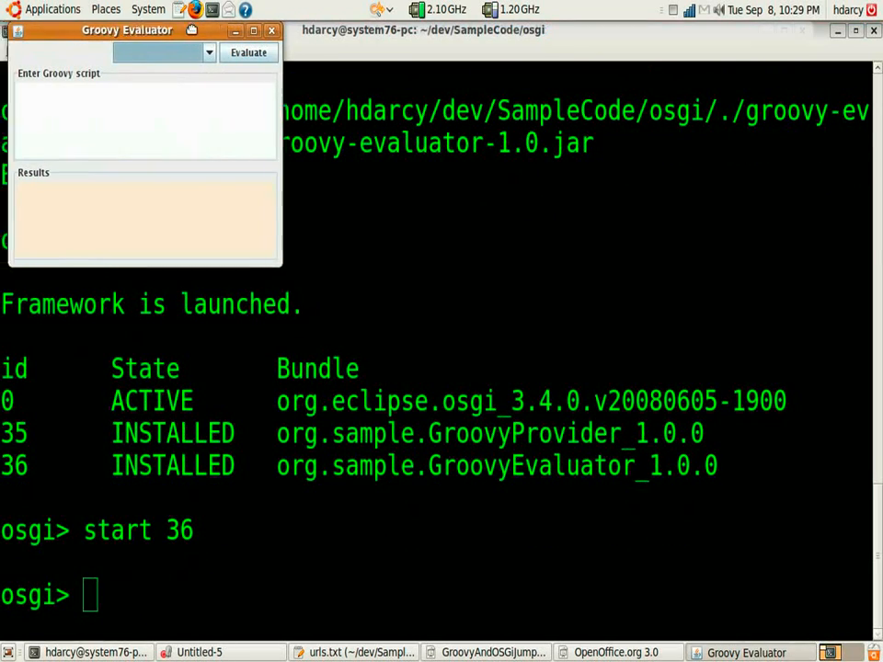
drag(127, 29, 217, 128)
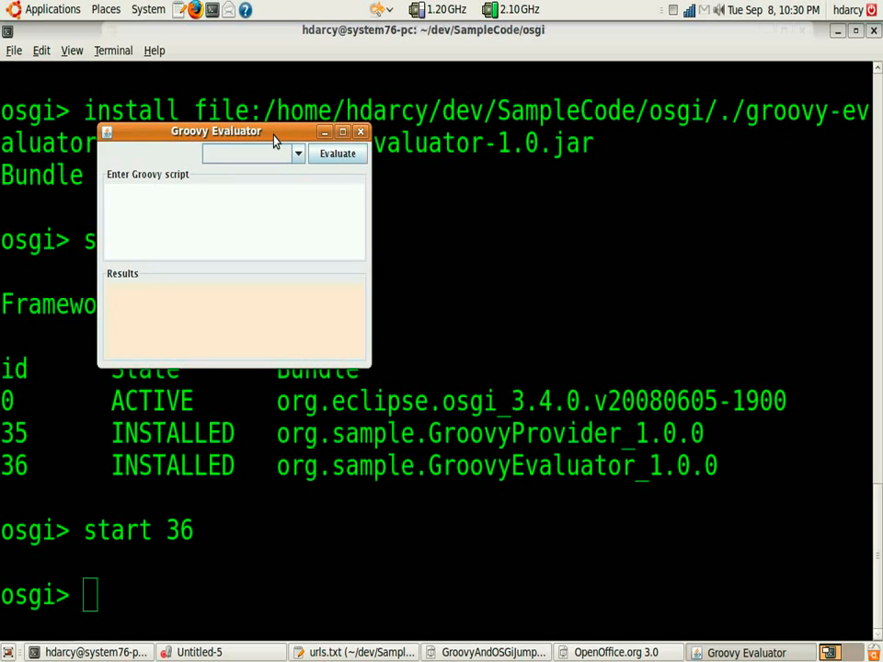
mouse_move(322, 618)
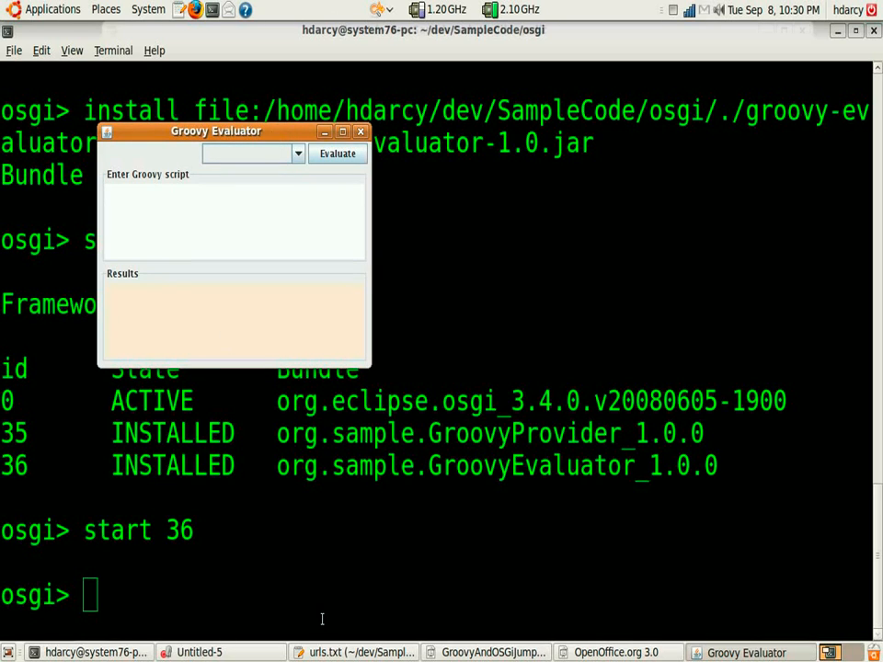
mouse_move(348, 651)
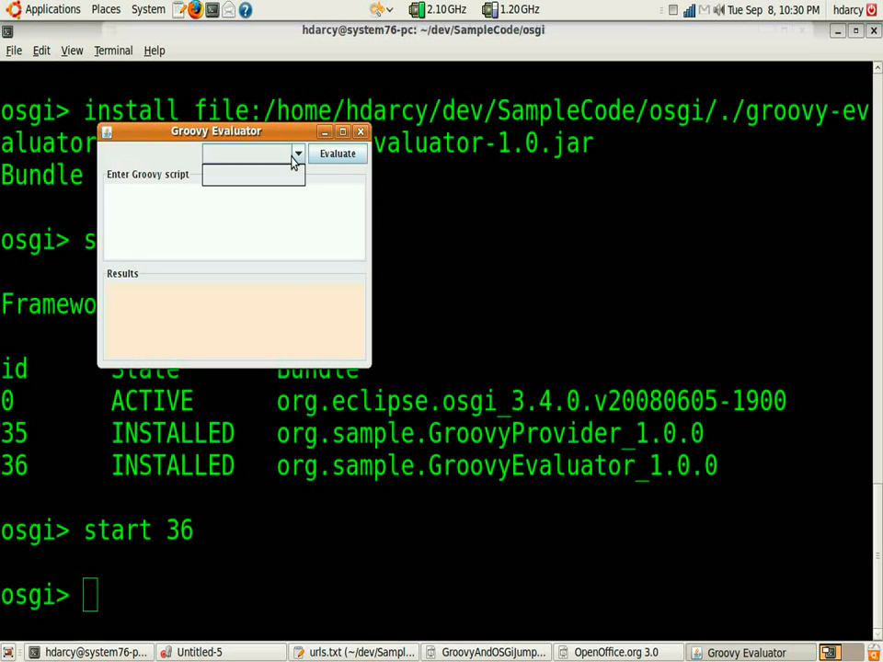
Install the groovylib provider lines from urls.txt as bundles 37 and 38, then start 37
click(353, 651)
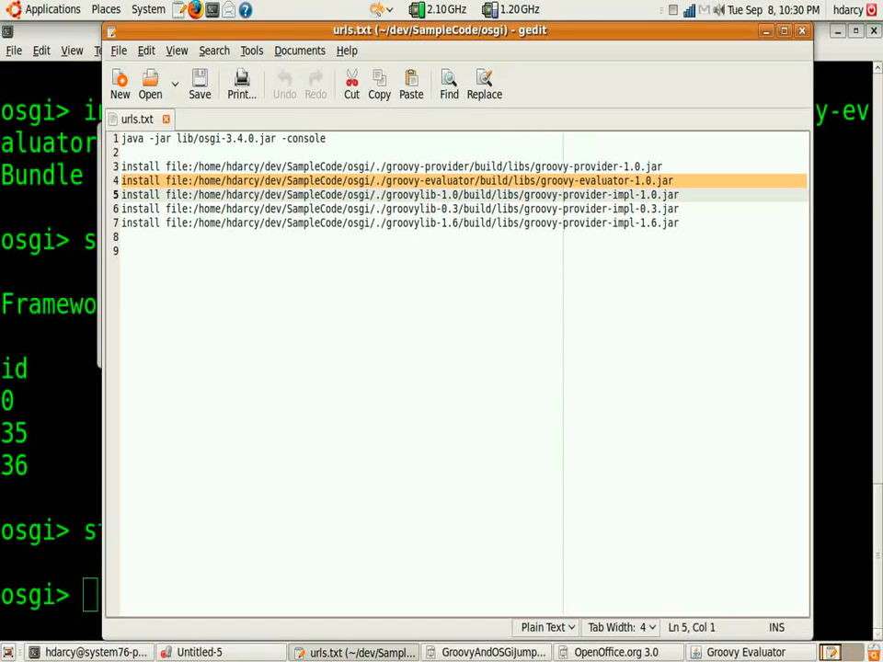
click(296, 196)
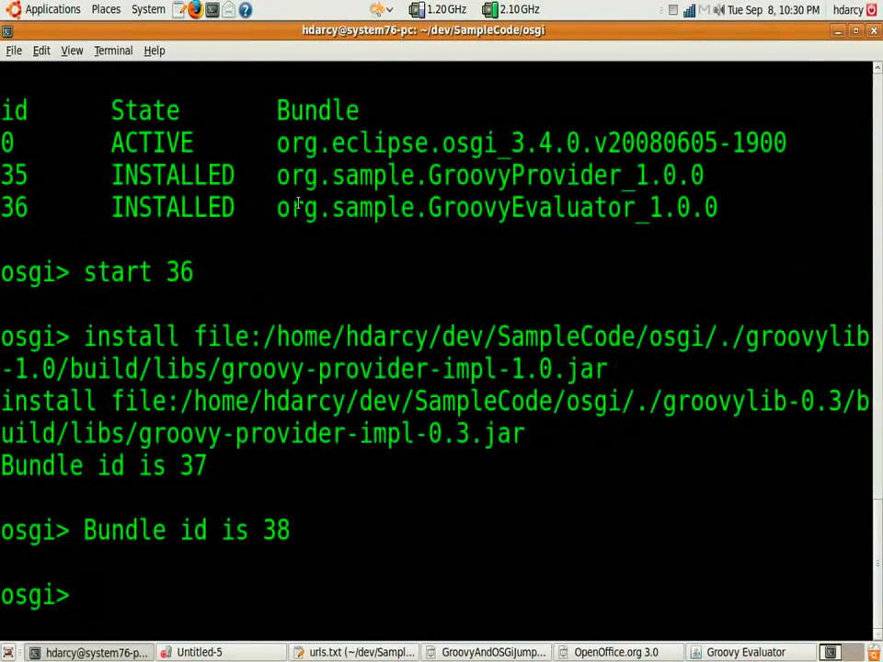
text(sta)
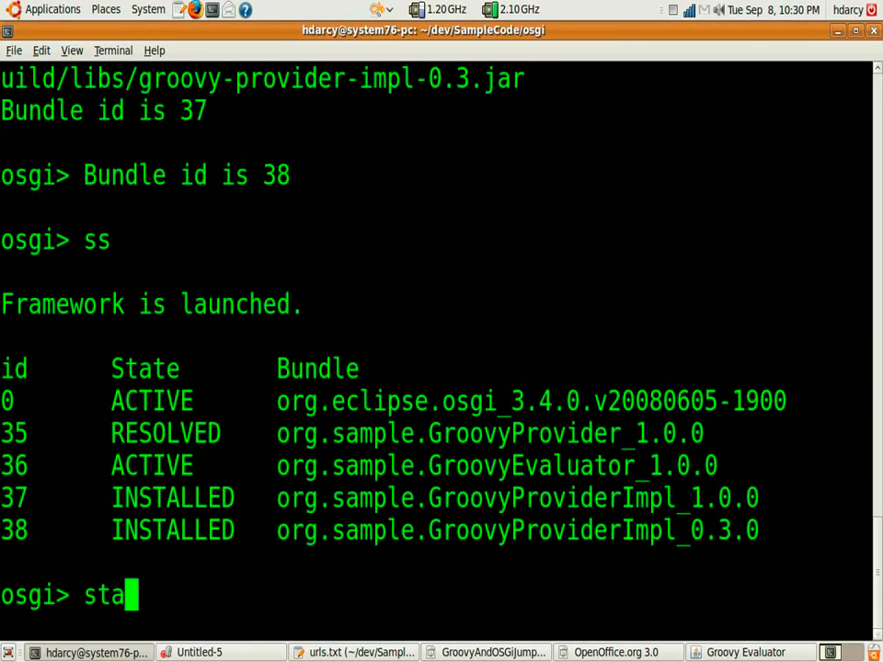
text(rt 37)
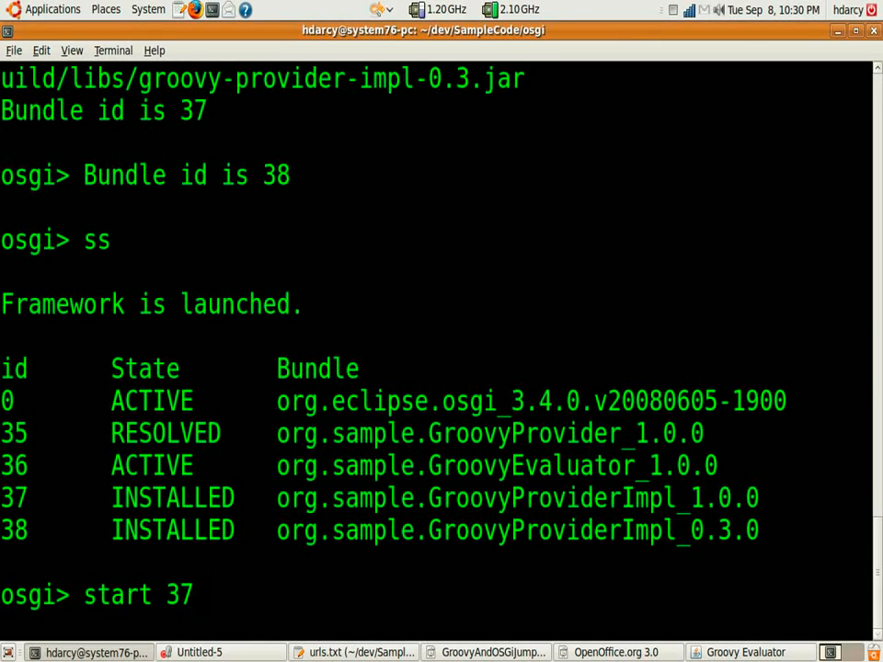
key(Return)
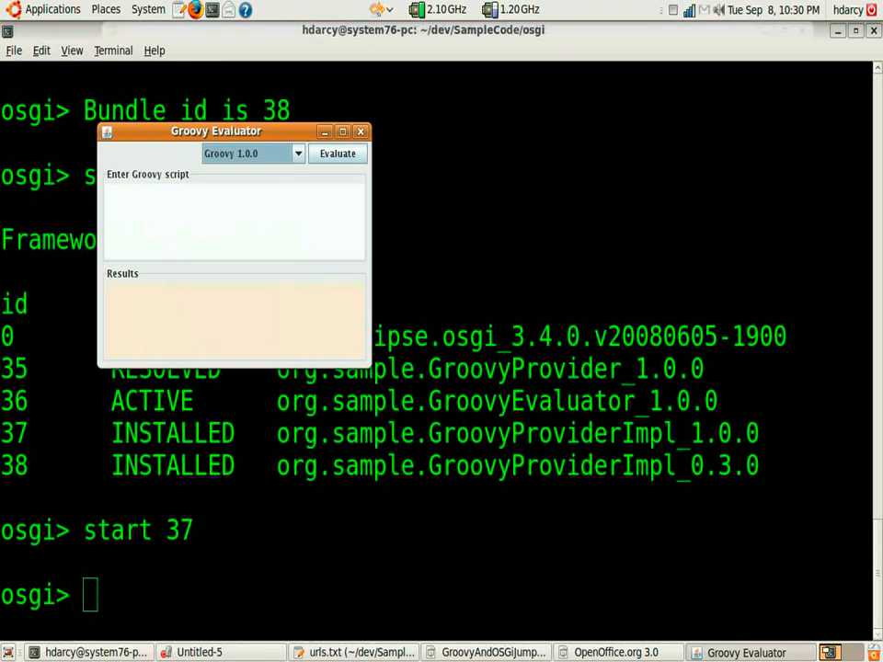
Evaluate def doubler = { x -> x * 2 } on 10 under Groovy 1.0.0, giving 20
click(297, 154)
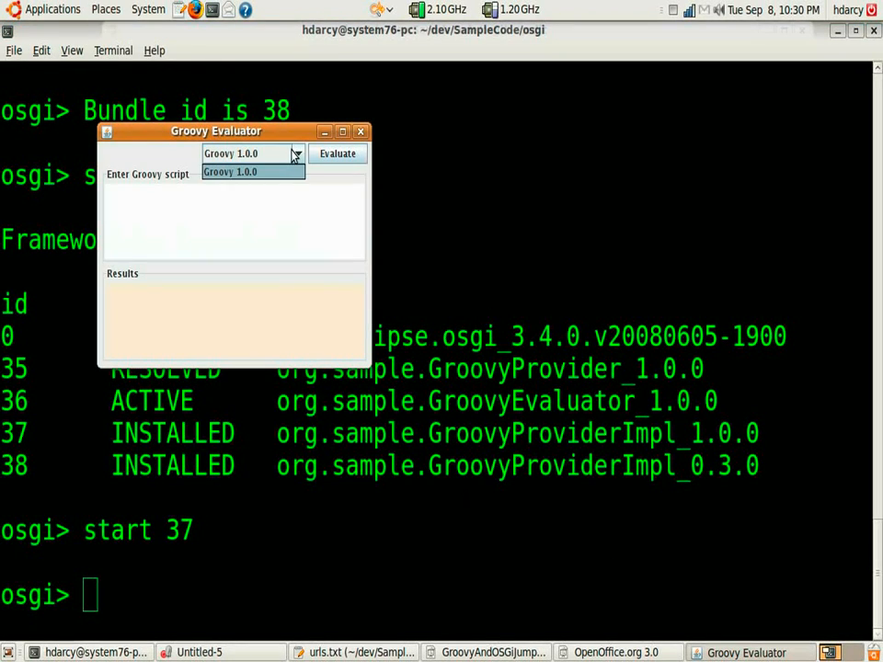
text(def d)
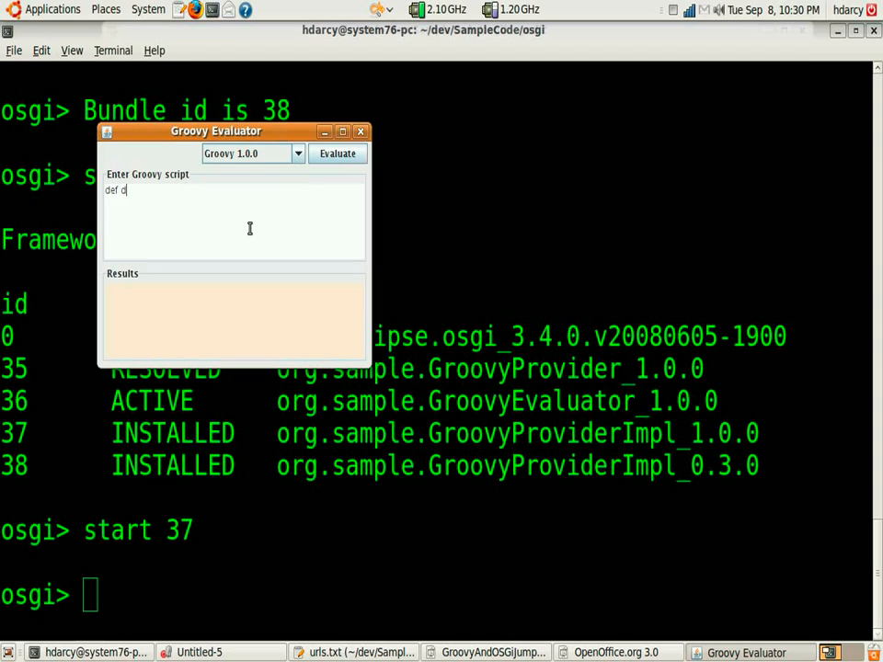
text(oubler =)
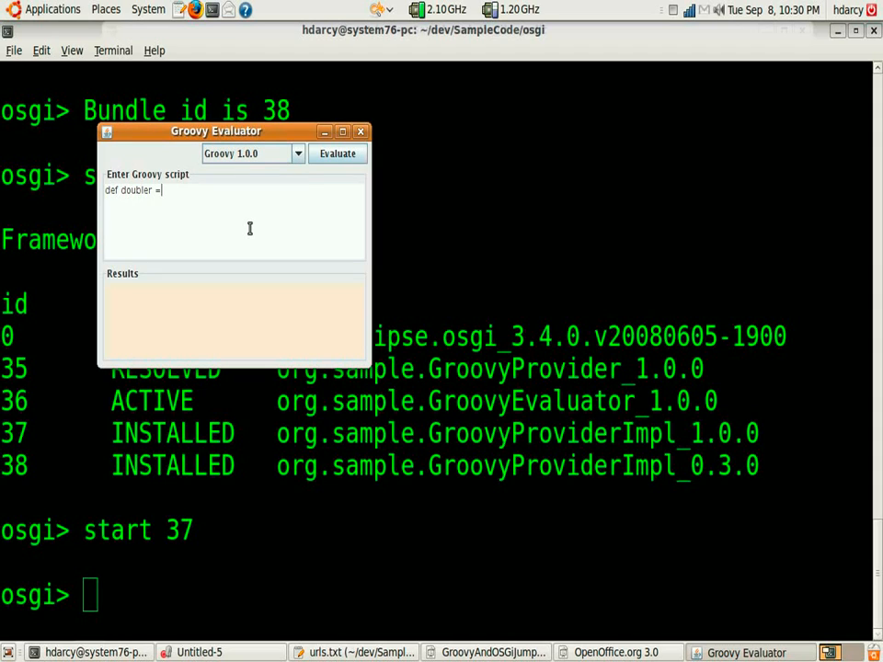
text({ x)
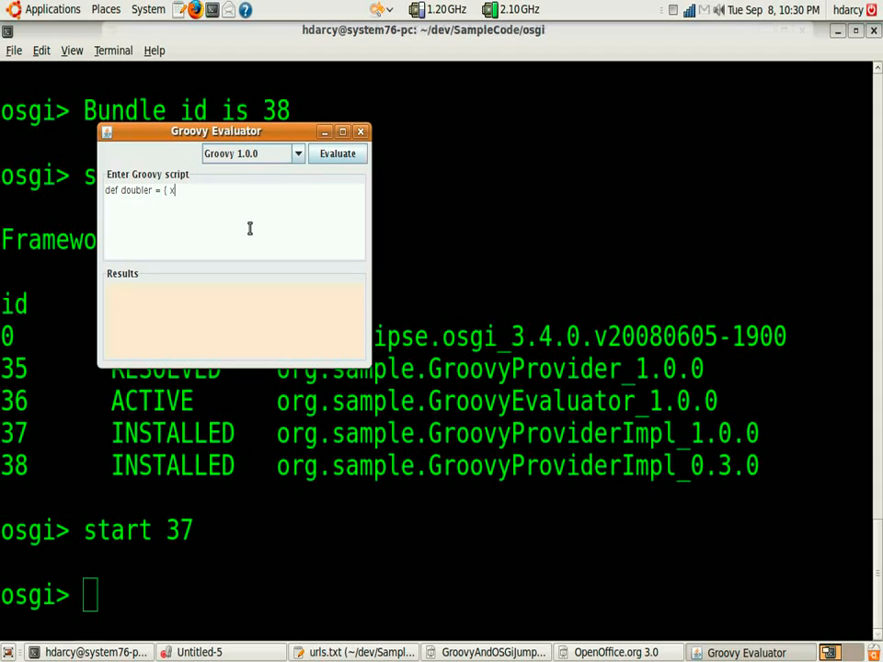
text(->)
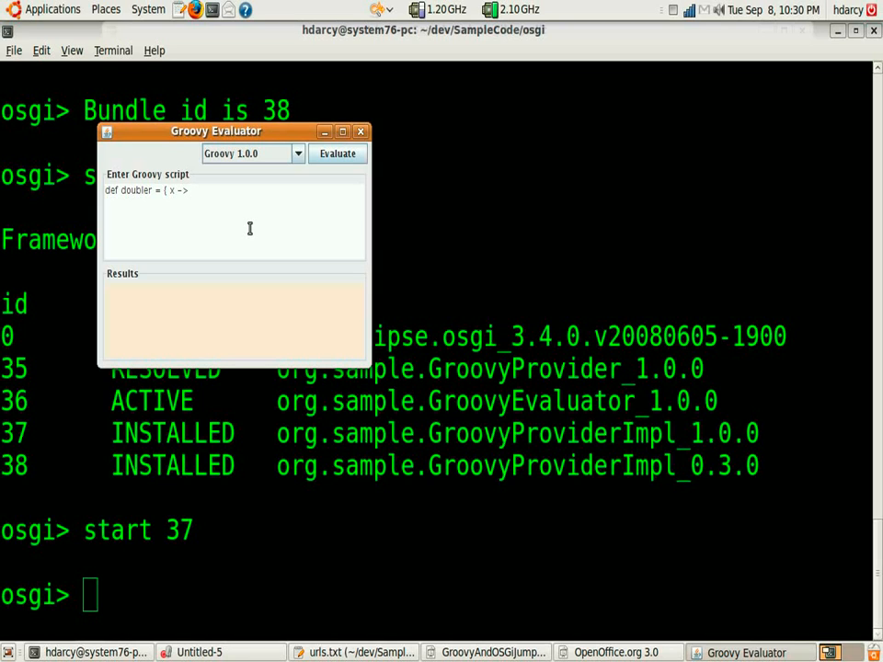
text(x * x)
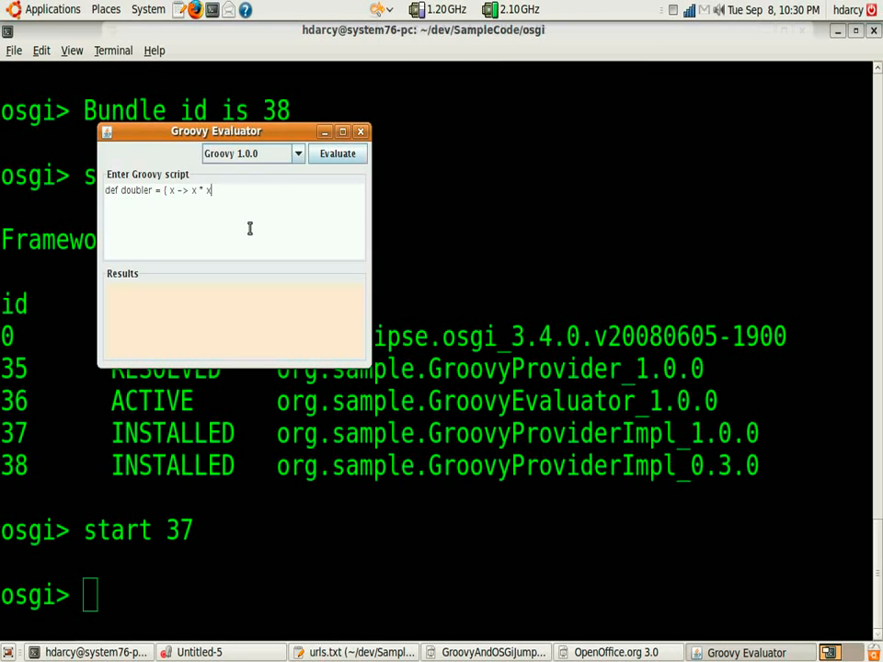
text(2 })
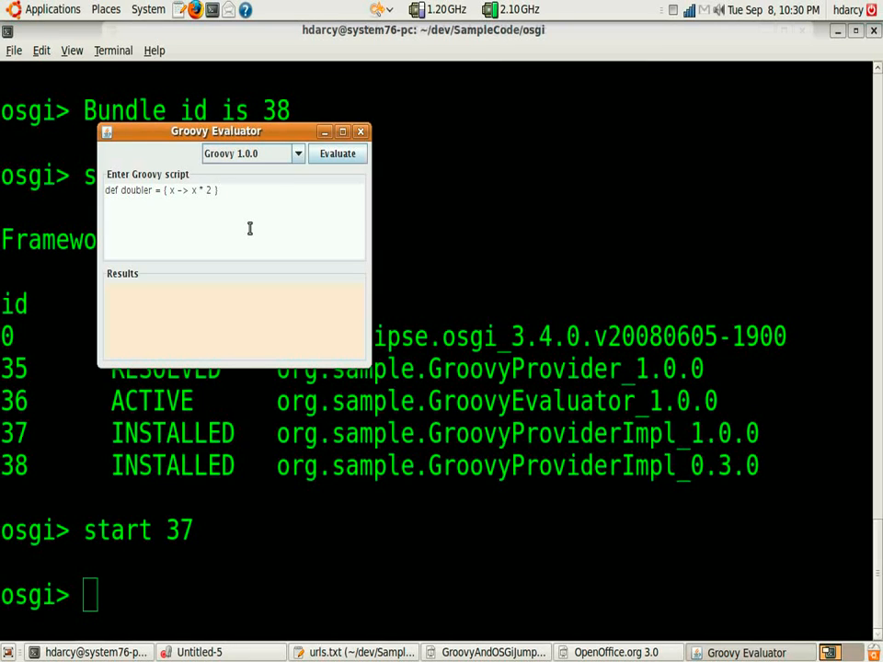
text(doubler)
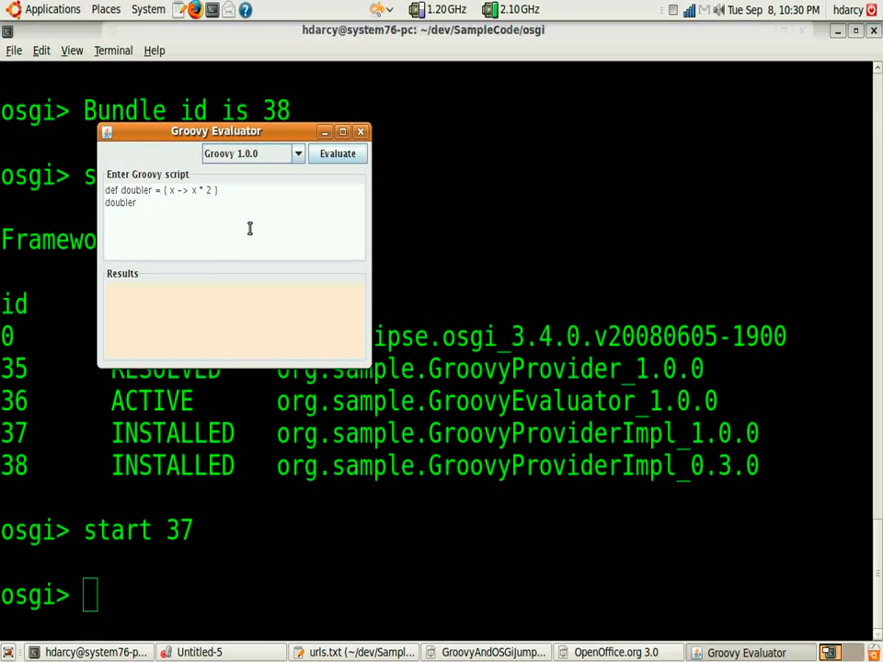
text(10)
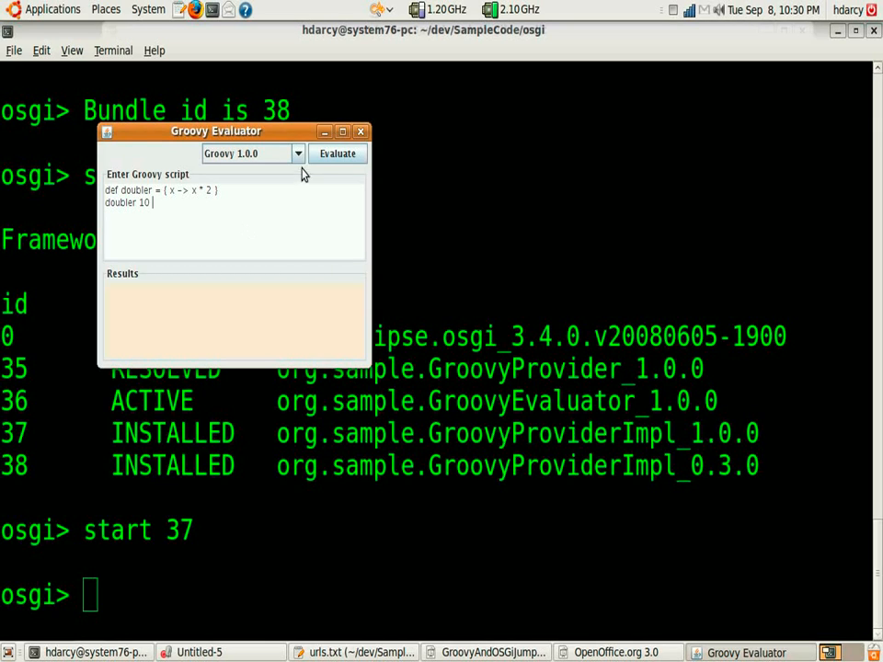
click(337, 152)
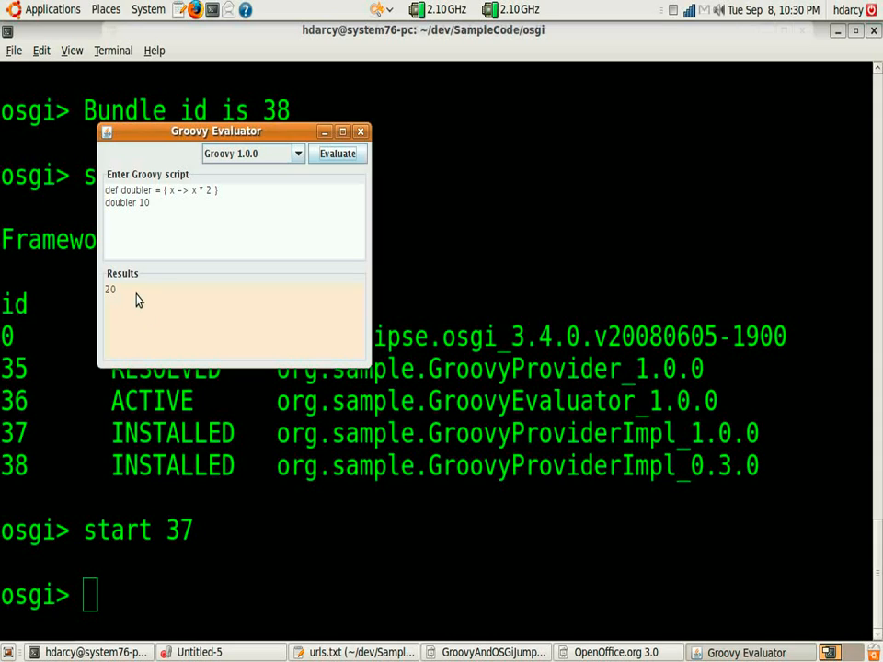
mouse_move(125, 293)
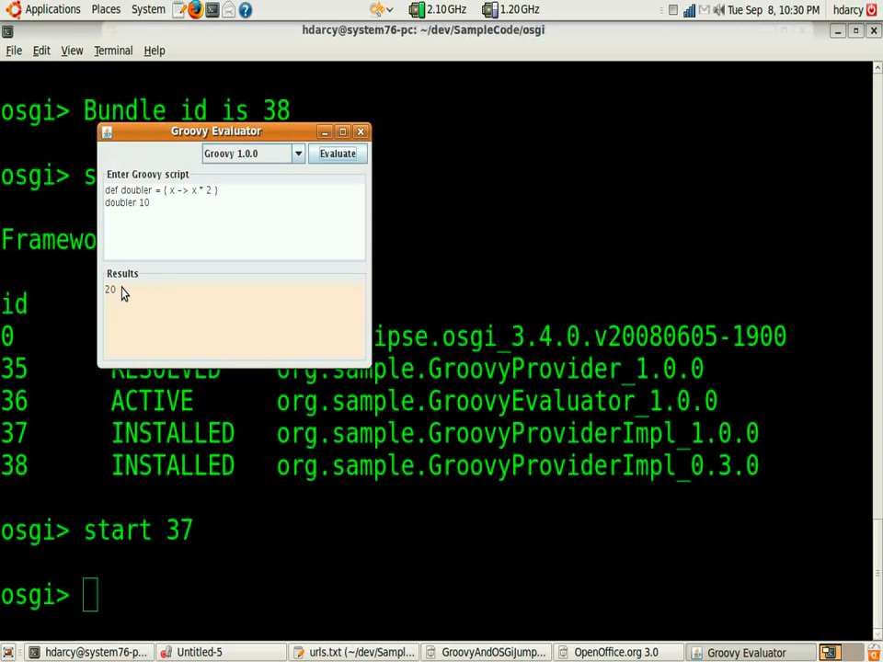
mouse_move(133, 289)
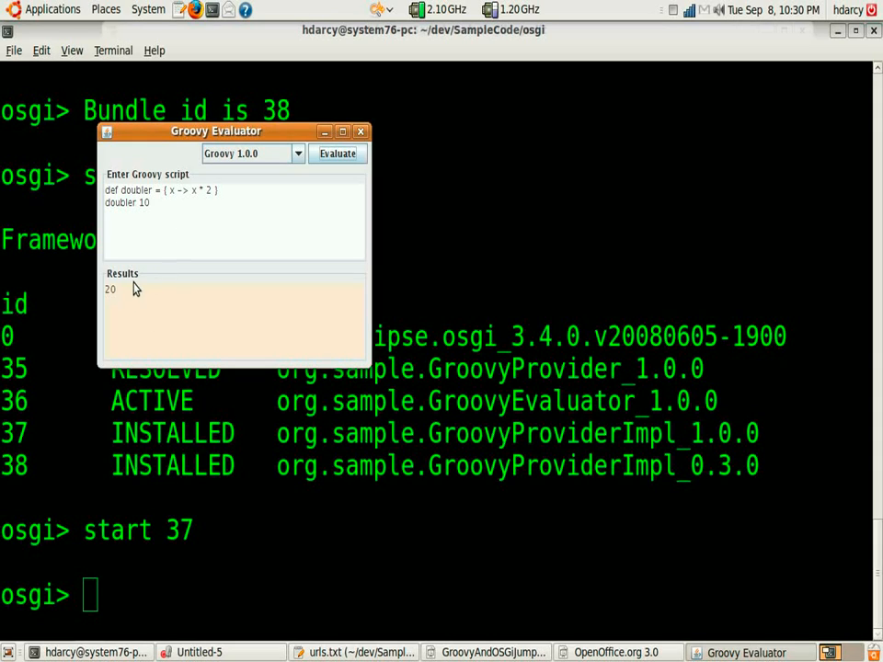
mouse_move(155, 475)
text(start 38)
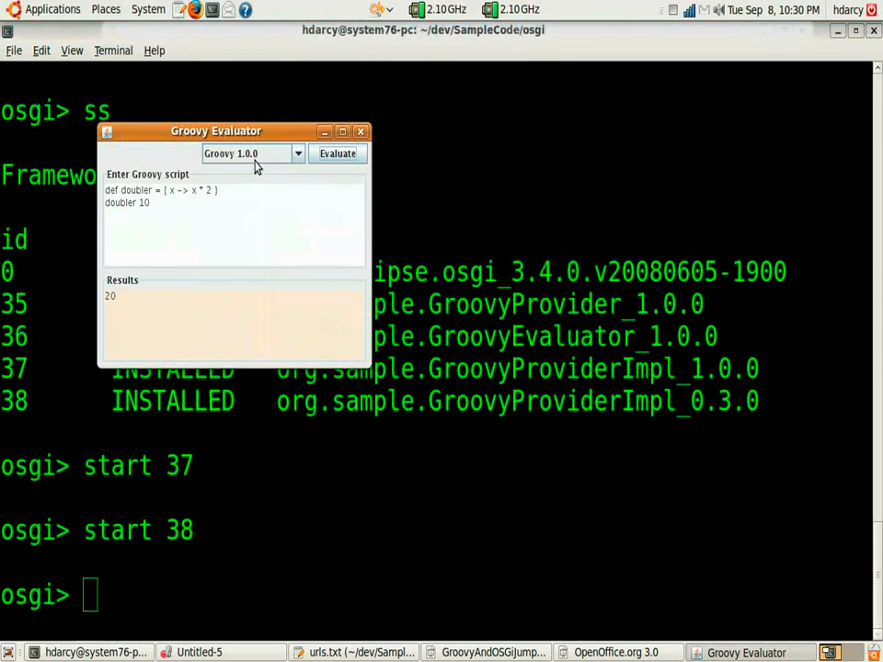
Evaluate doubler 15 for 30, then the { x | x * 2 } syntax failing on 1.0.0 but giving 30 on 0.3.0
click(298, 154)
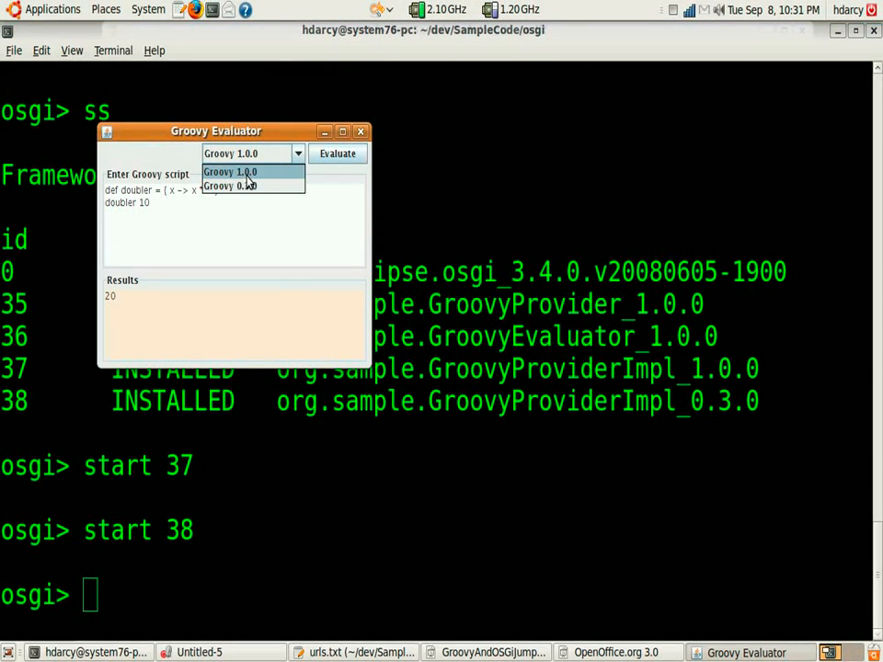
mouse_move(230, 186)
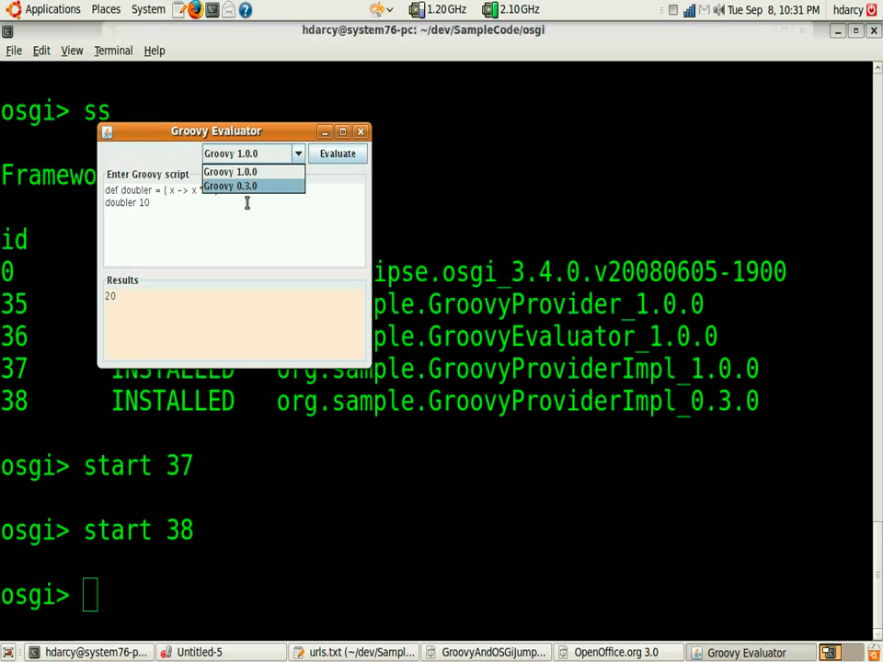
click(230, 173)
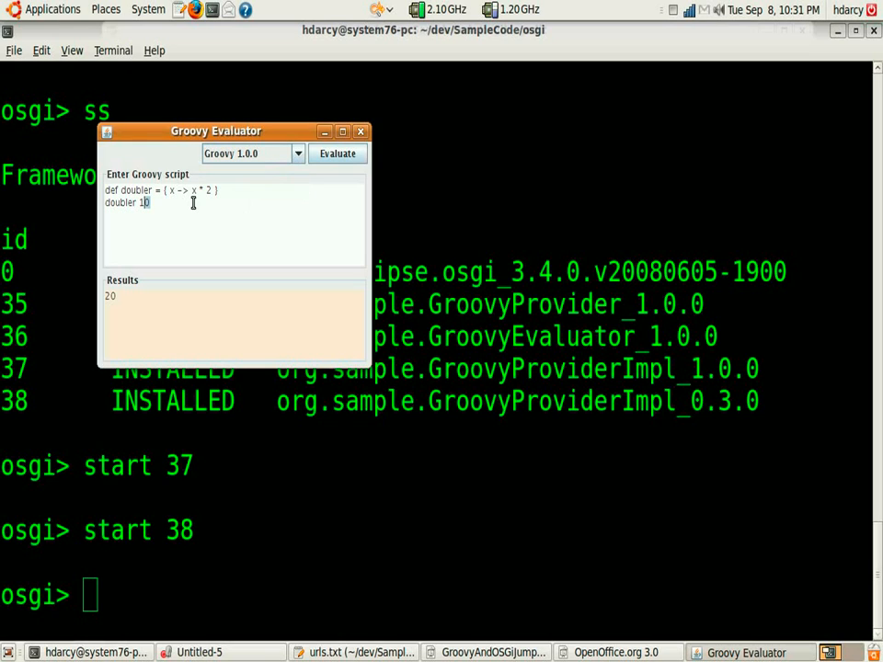
click(339, 152)
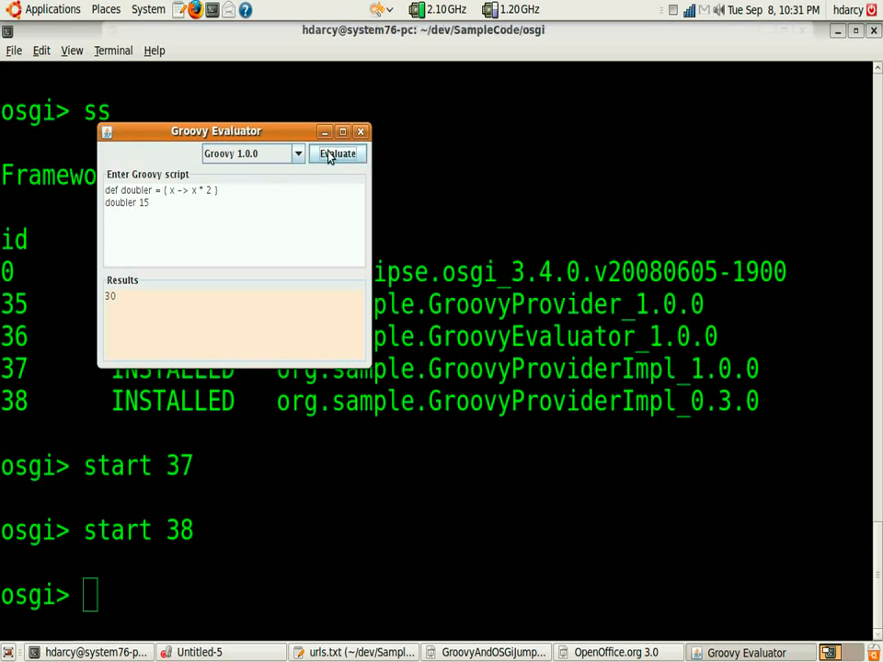
mouse_move(304, 147)
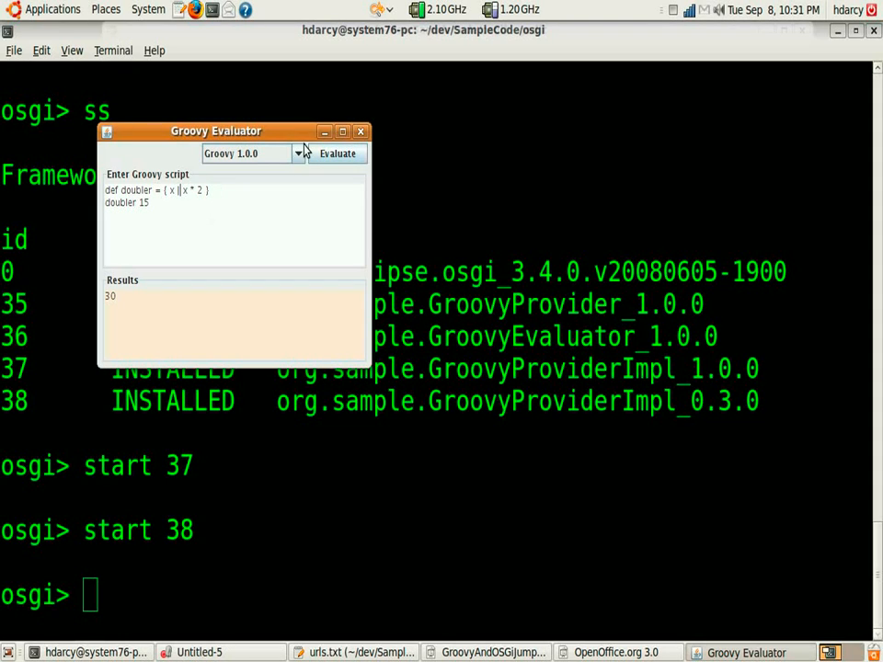
mouse_move(175, 189)
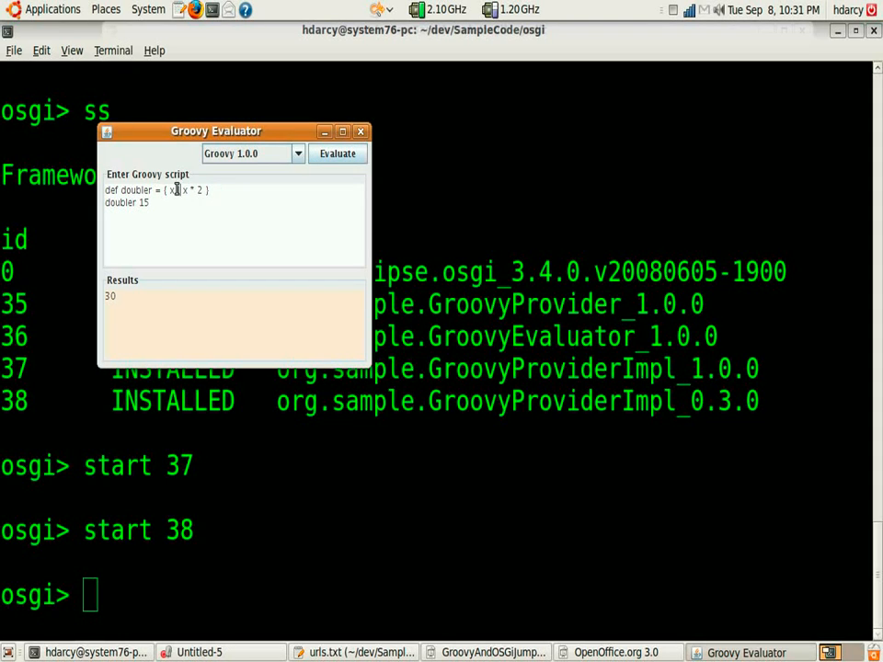
click(337, 152)
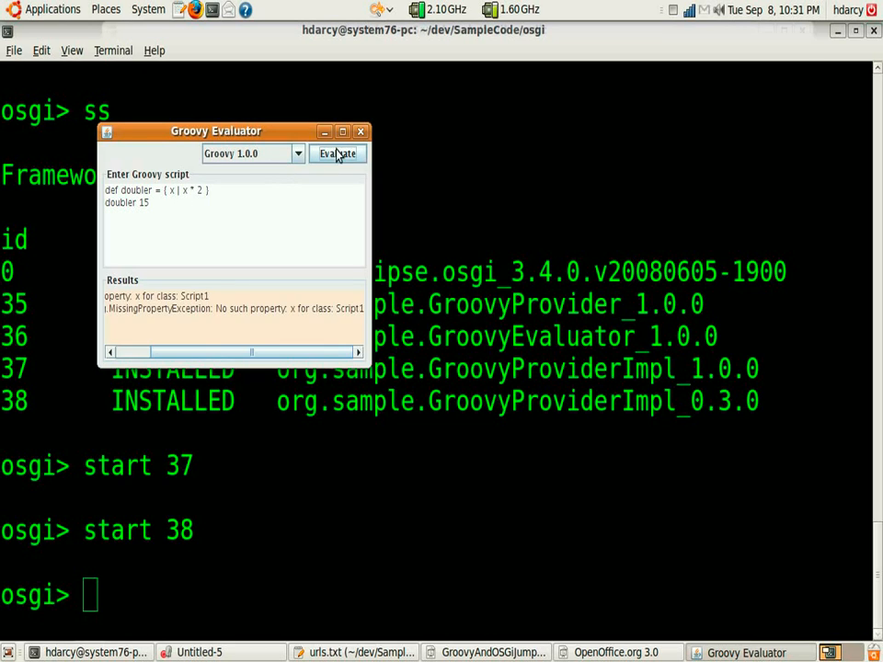
mouse_move(254, 155)
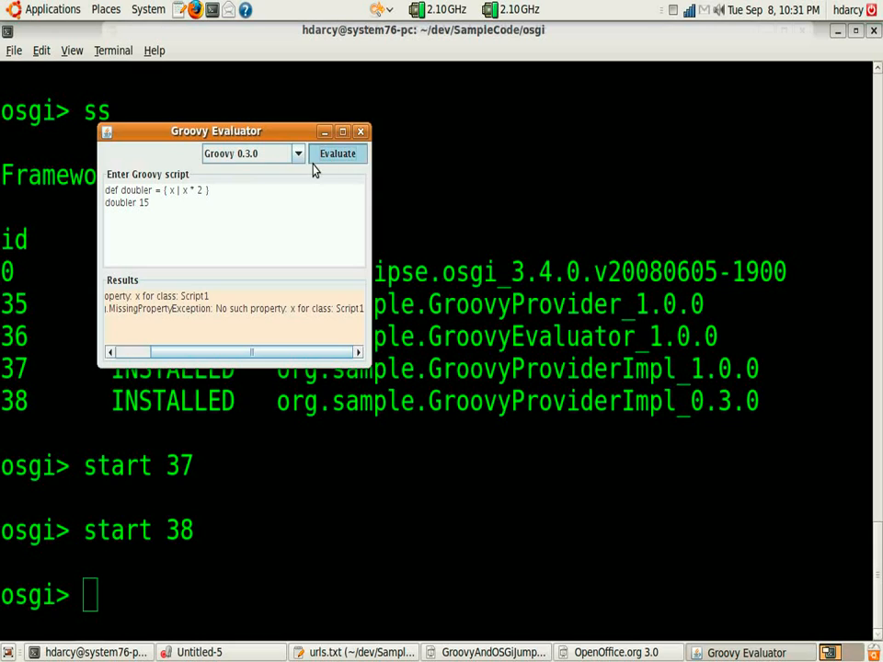
click(337, 155)
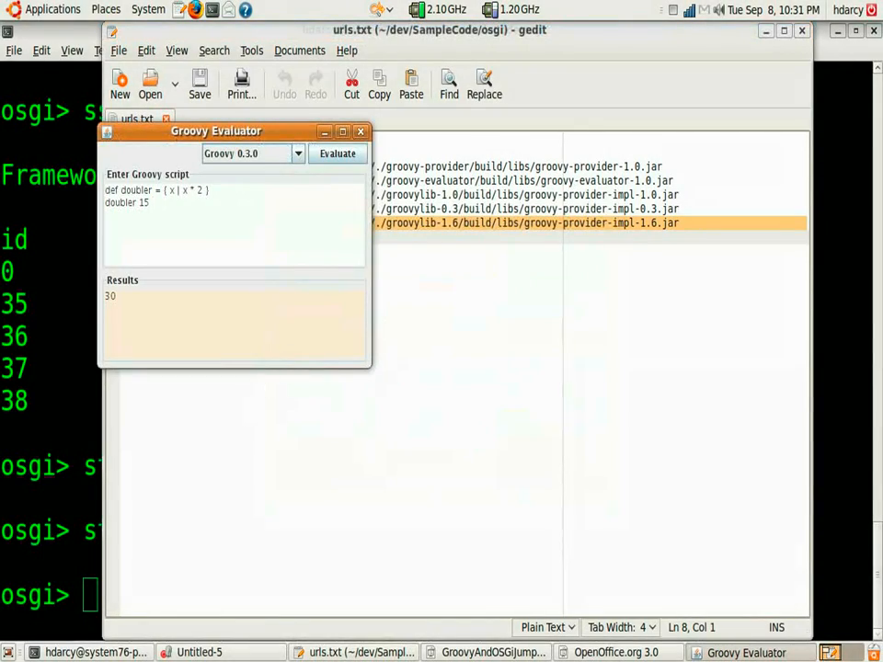
Start bundle 39 (Groovy 1.6 provider) and list 37, 38 and 39 as ACTIVE with ss
click(89, 652)
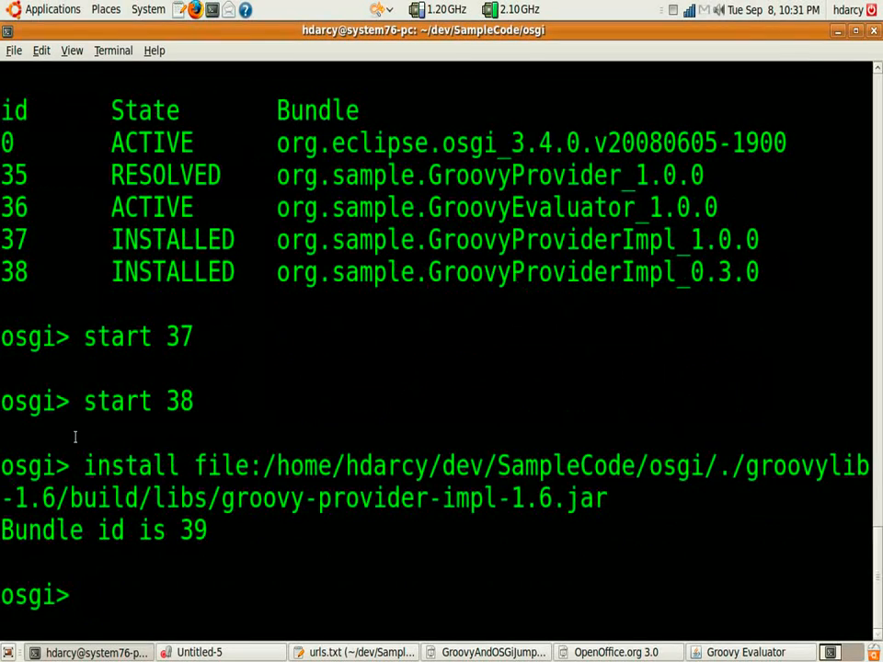
text(start 39)
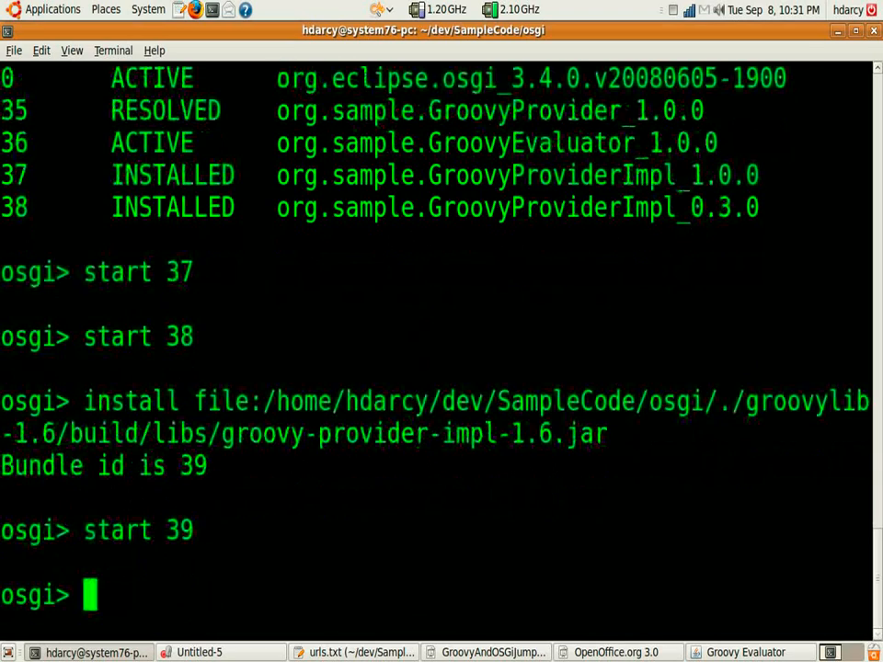
text(ss)
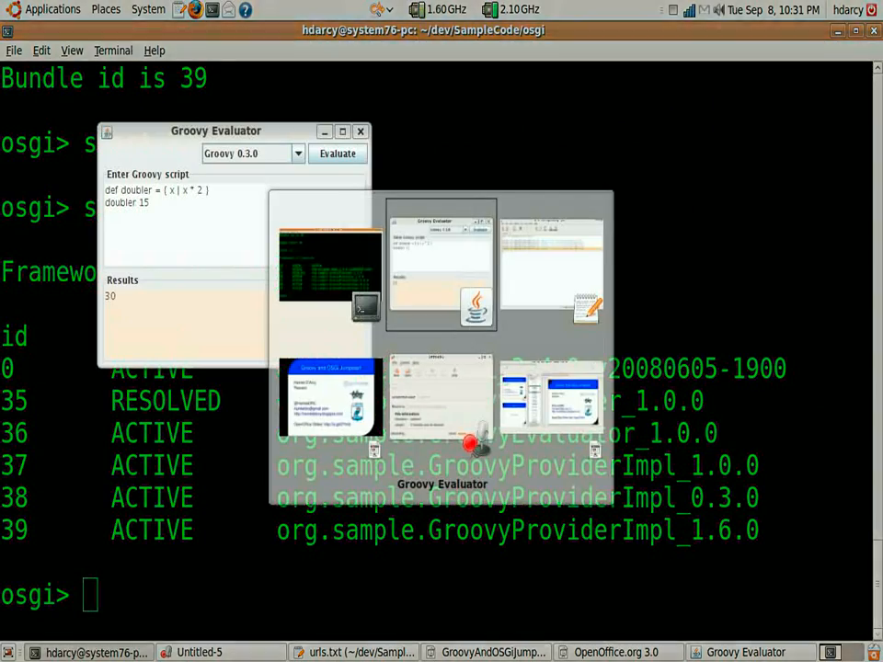
Confirm the Evaluator's version list offers 1.0.0, 0.3.0 and 1.6.0 and pick one
click(296, 153)
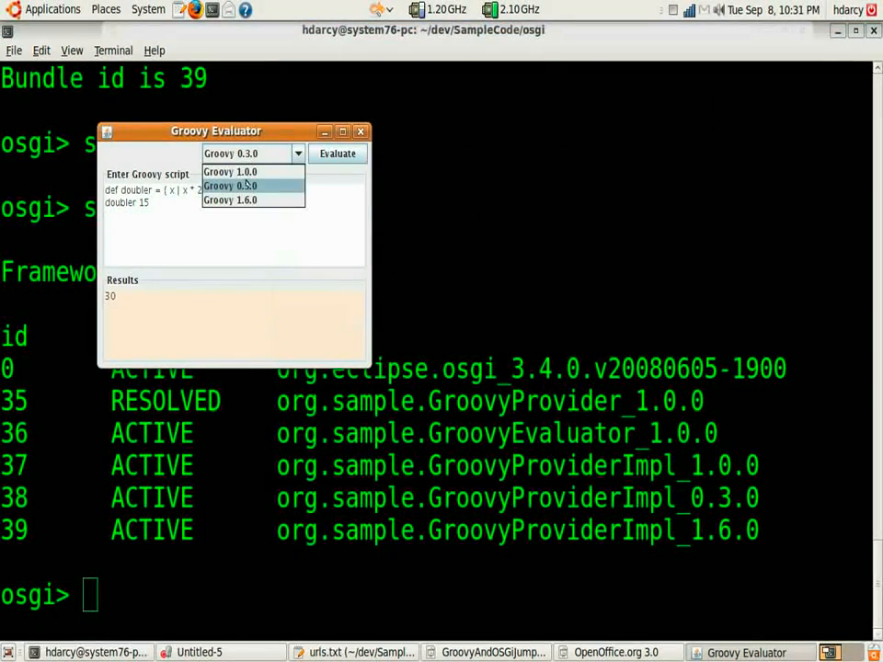
mouse_move(230, 201)
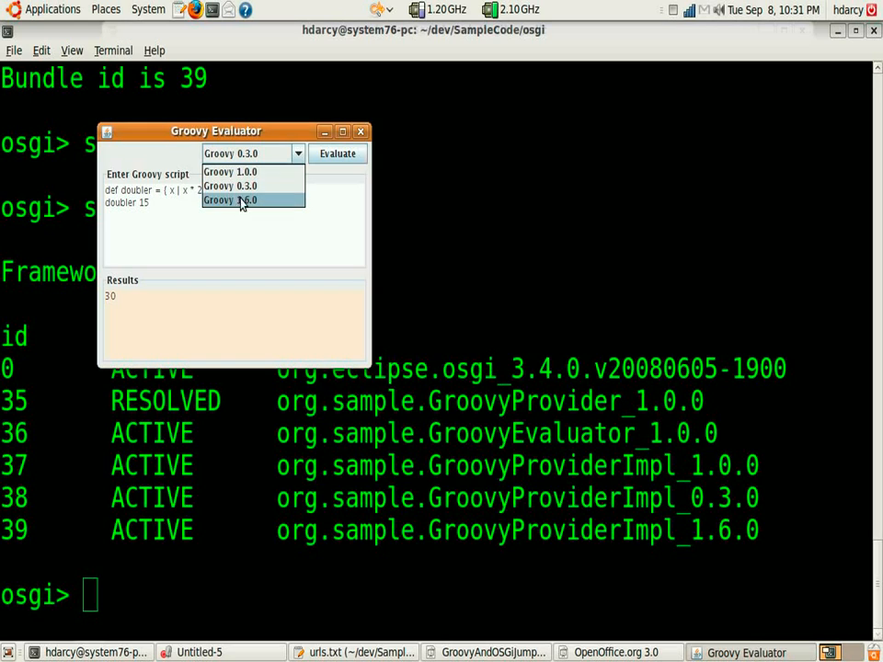
mouse_move(243, 186)
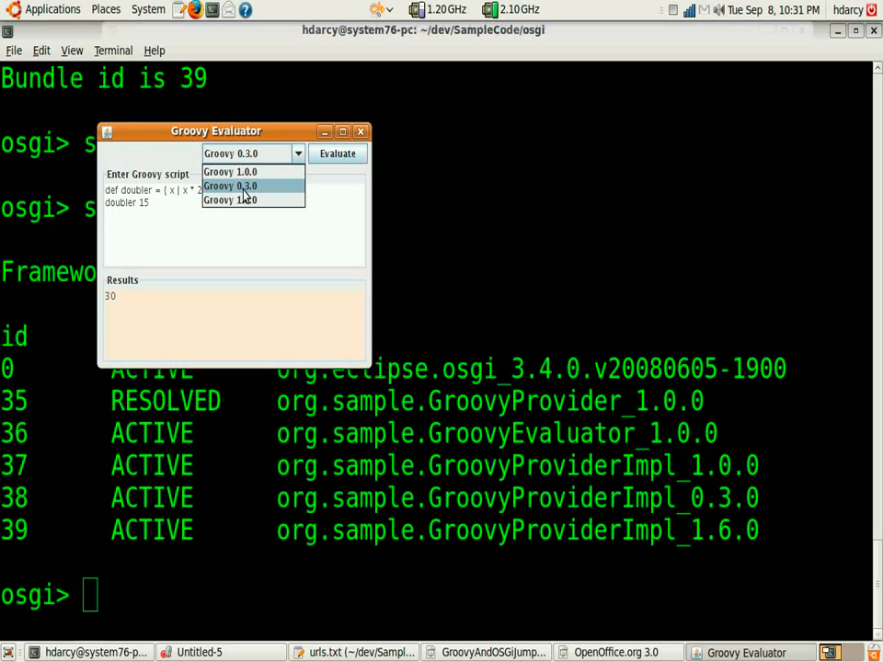
click(241, 198)
text(u)
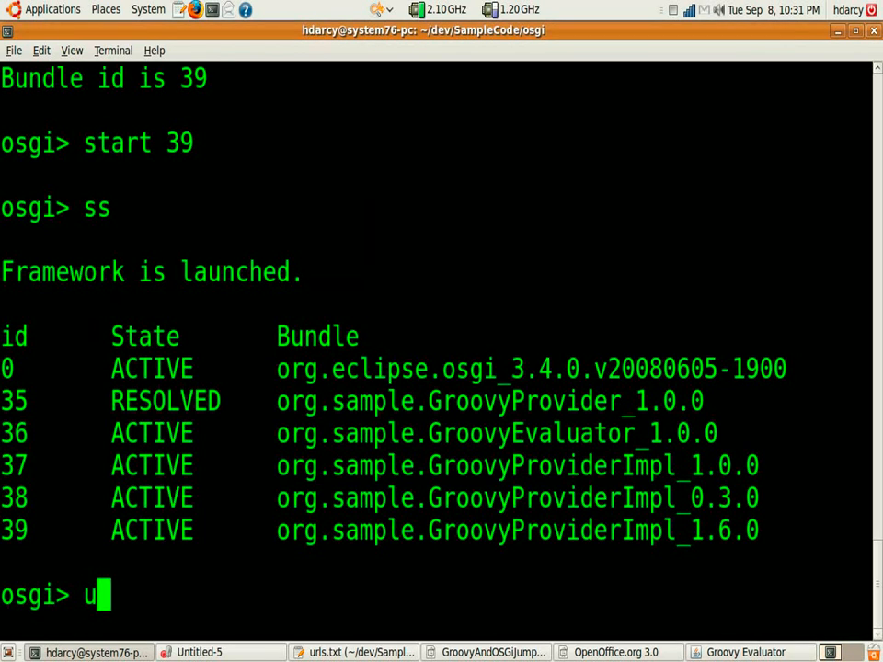
Uninstall bundle 38 and choose Groovy 1.0.0 from the Evaluator's remaining versions
text(ninstall 38)
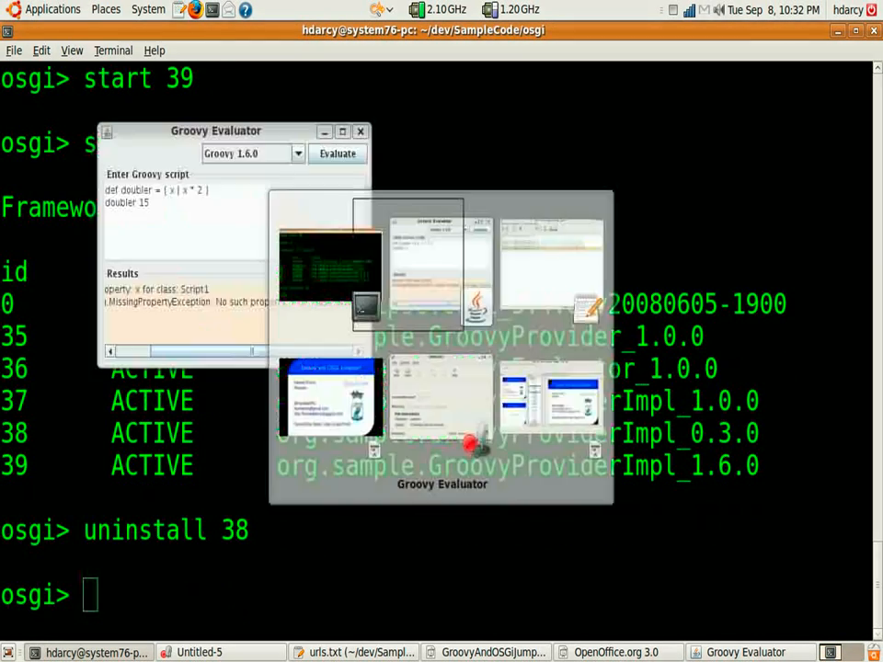
click(299, 153)
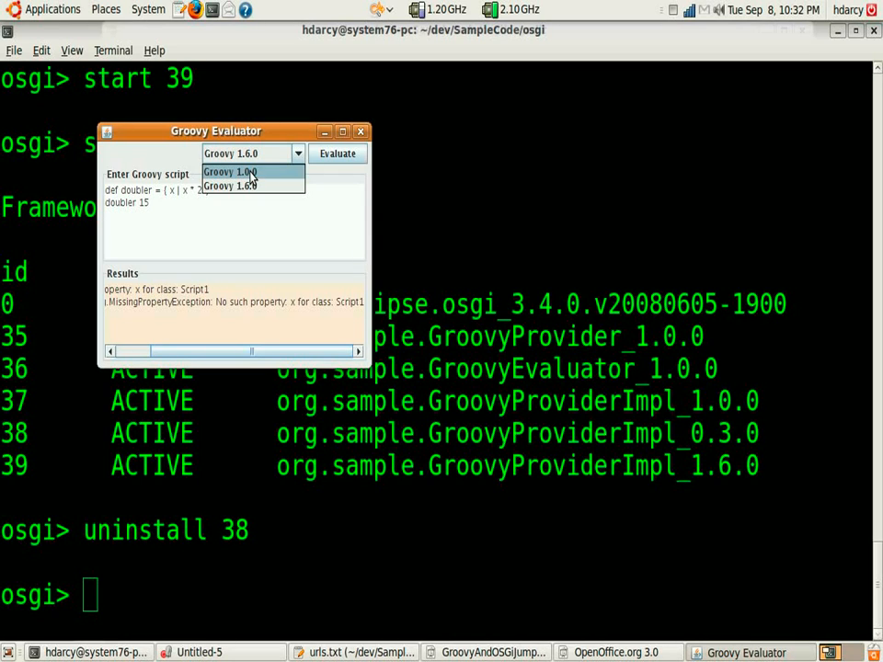
click(230, 173)
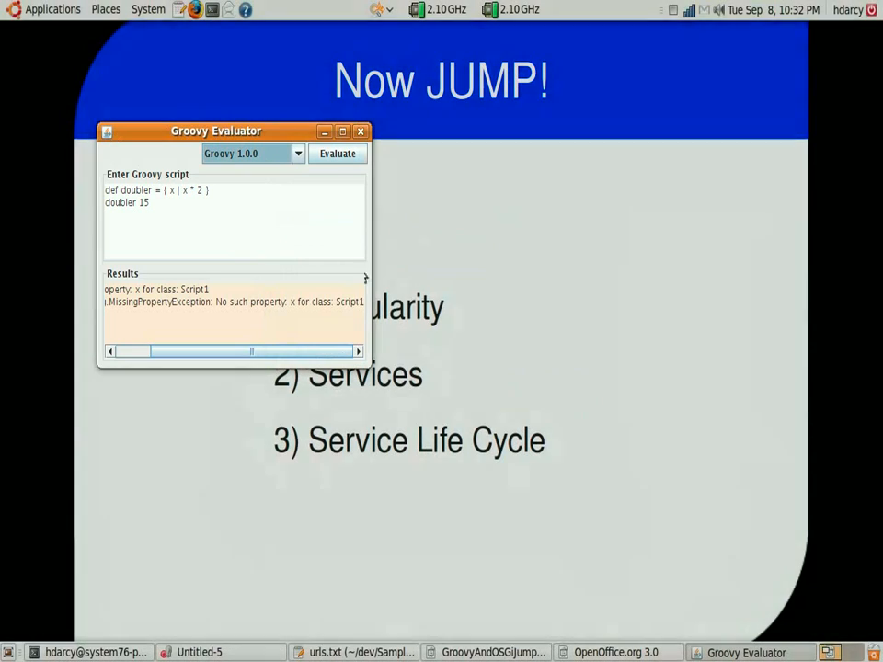
Move the Evaluator over the Now JUMP! slide, then return to the console where ss shows 38 gone
drag(216, 131, 269, 155)
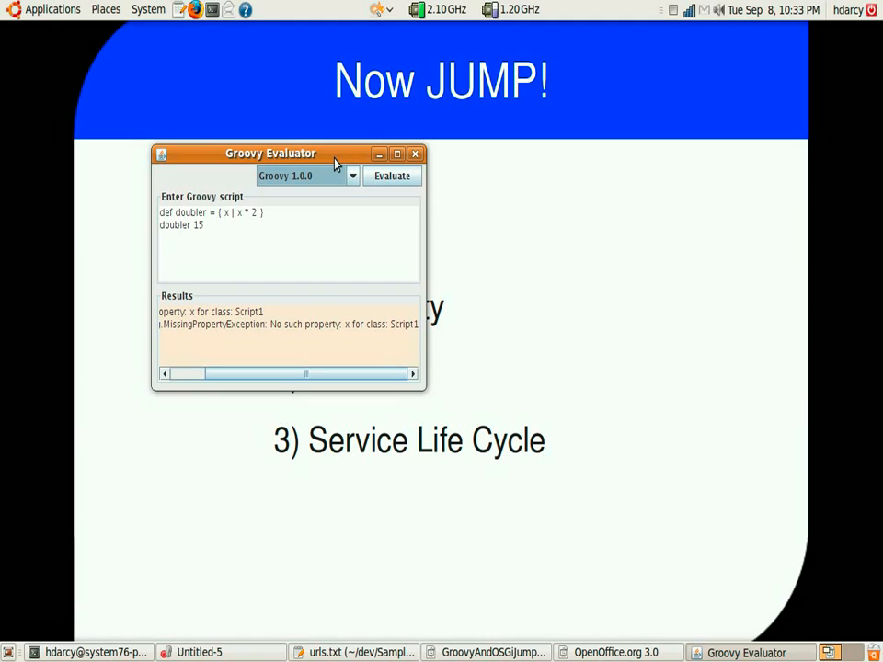
click(92, 652)
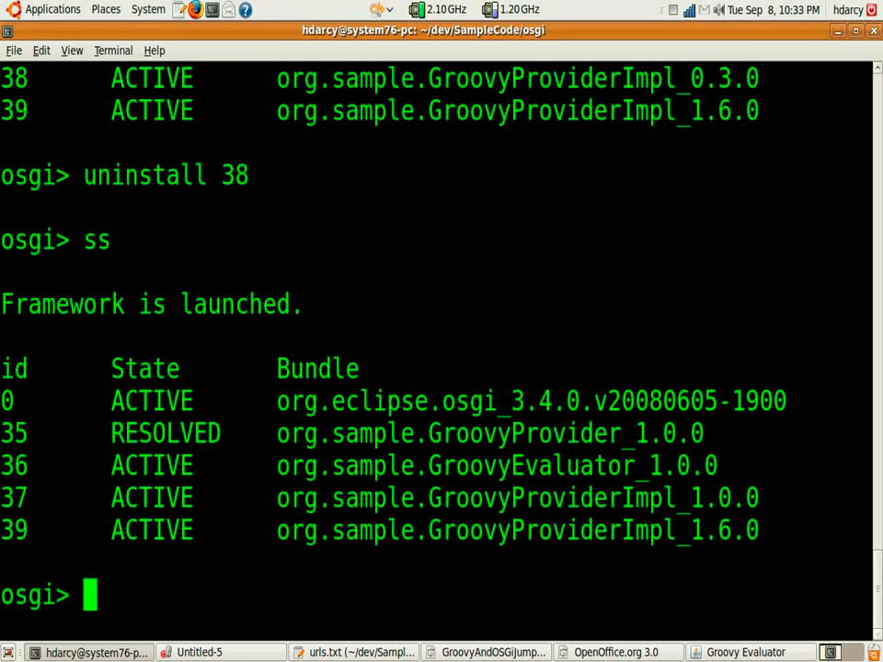
Query 'packages 37' to show bundle 37 uses org.sample.provider version 1.0.0
text(packages)
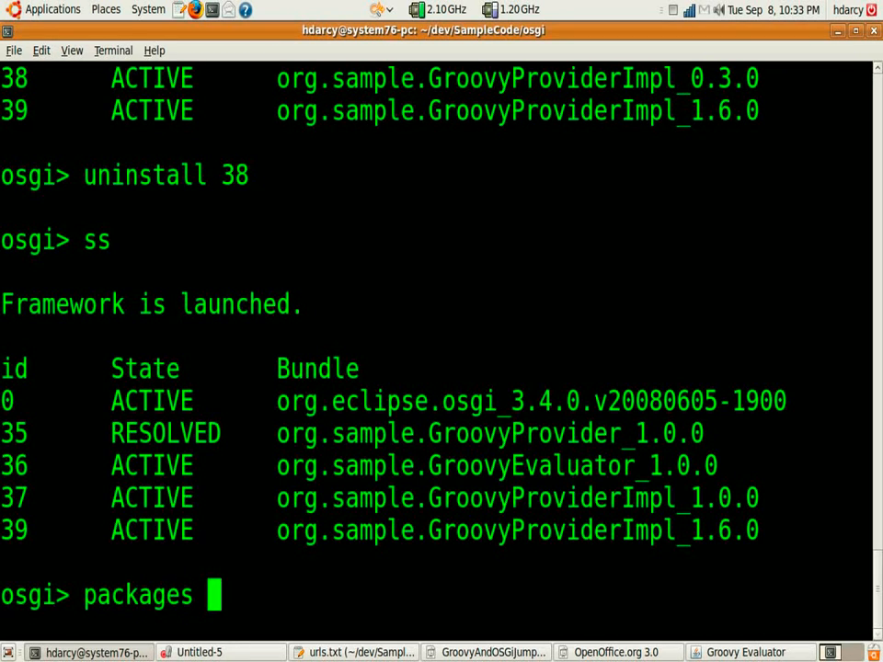
text(37)
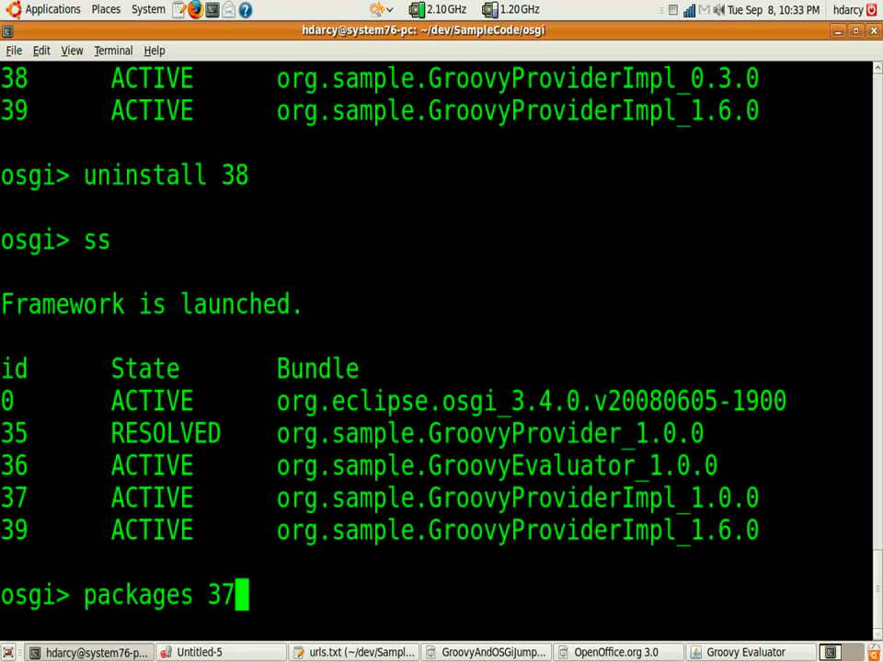
key(Return)
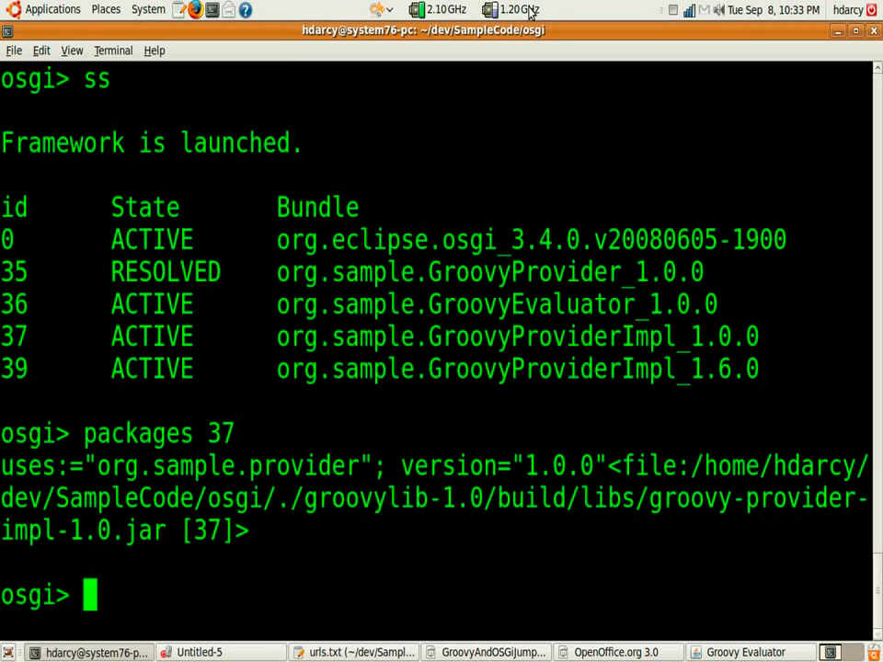
mouse_move(854, 30)
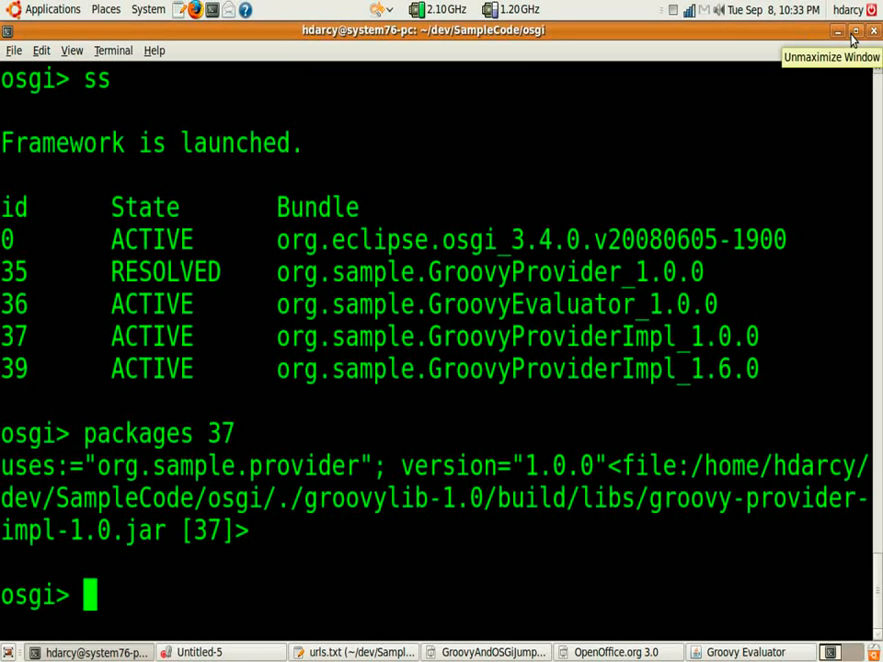